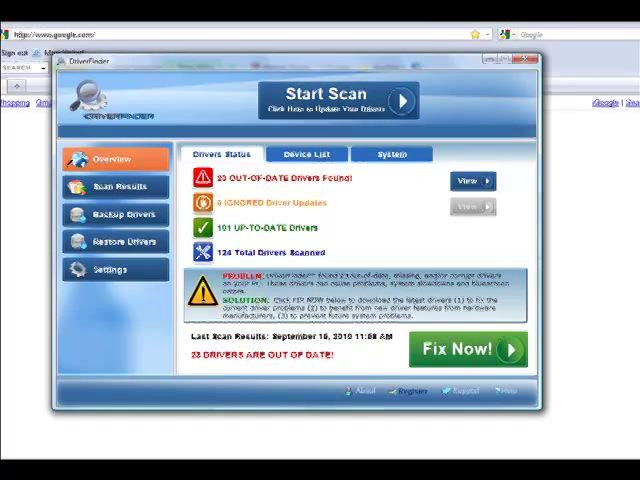
Close the DriverFinder status overview to reveal Firefox on the Google home page
click(524, 60)
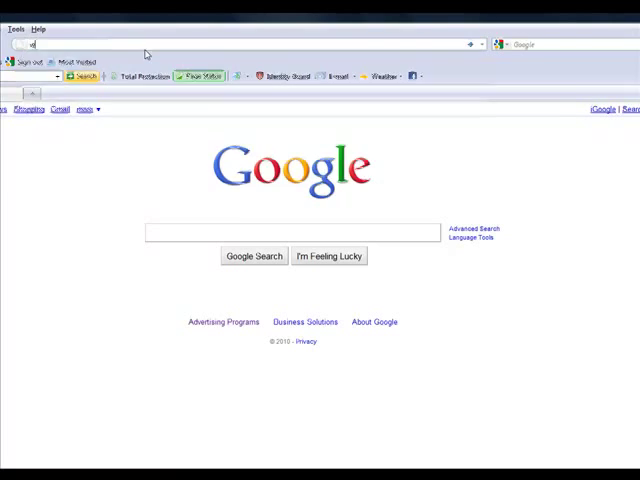
text(www.driverupdatersexposed.com/)
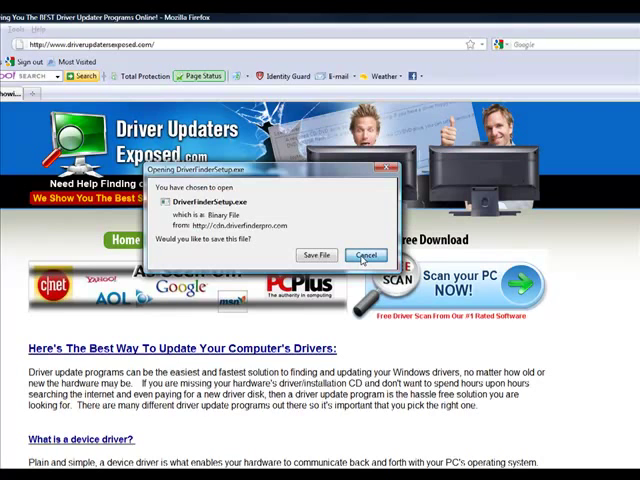
click(364, 254)
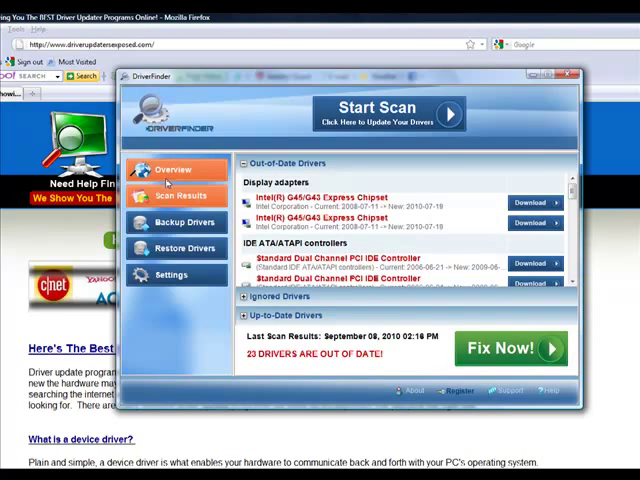
Show Scan Results listing 22 out-of-date drivers including Intel display adapters and PCI IDE controllers
click(172, 168)
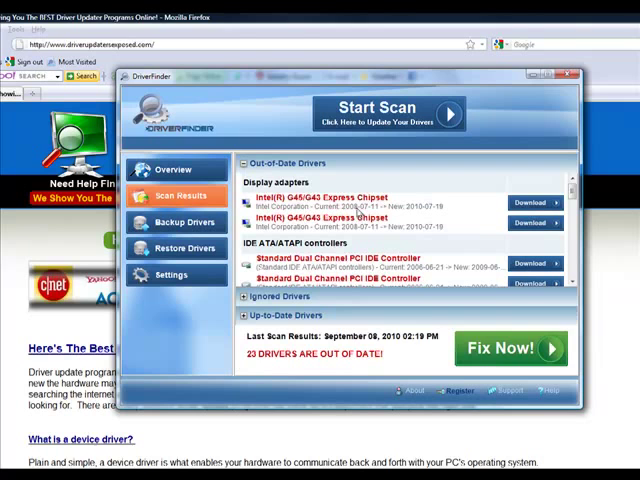
mouse_move(412, 218)
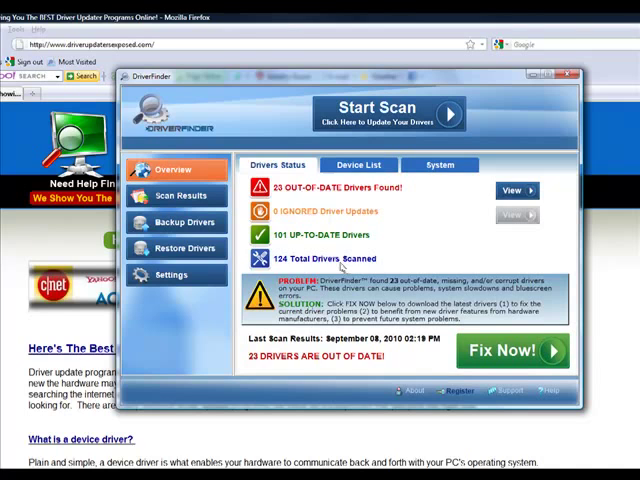
mouse_move(372, 360)
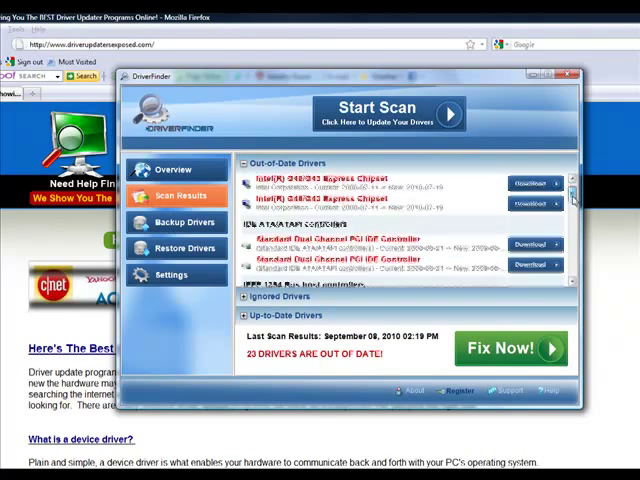
Scroll through sound, system device and PCI bridge drivers, then return to the 23 out-of-date Overview
scroll(down, 3)
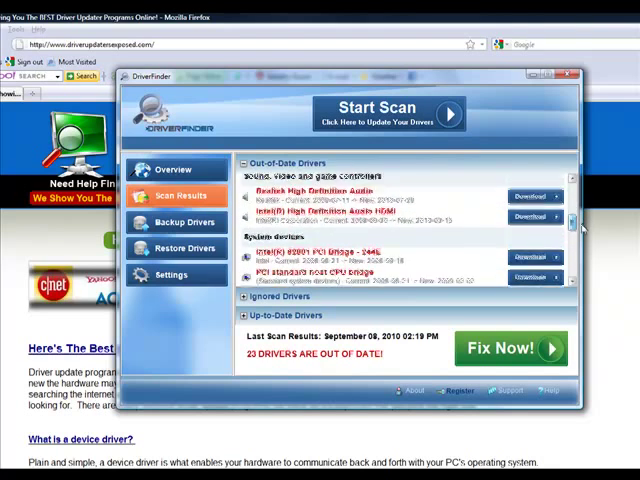
scroll(down, 3)
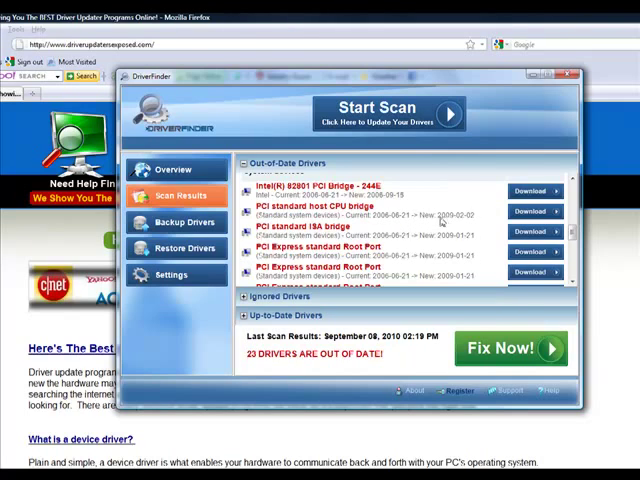
mouse_move(460, 222)
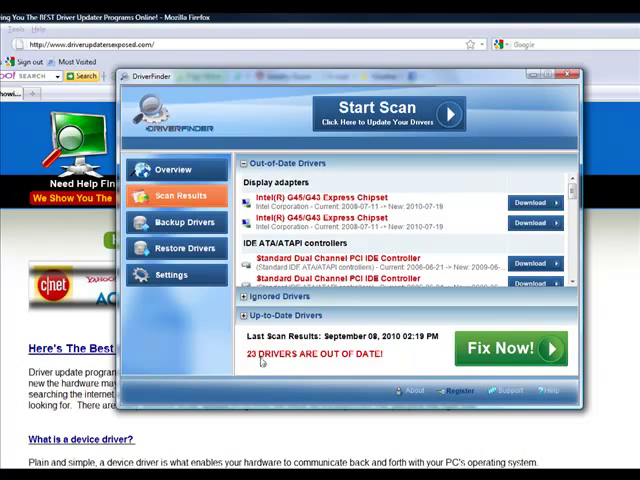
click(174, 168)
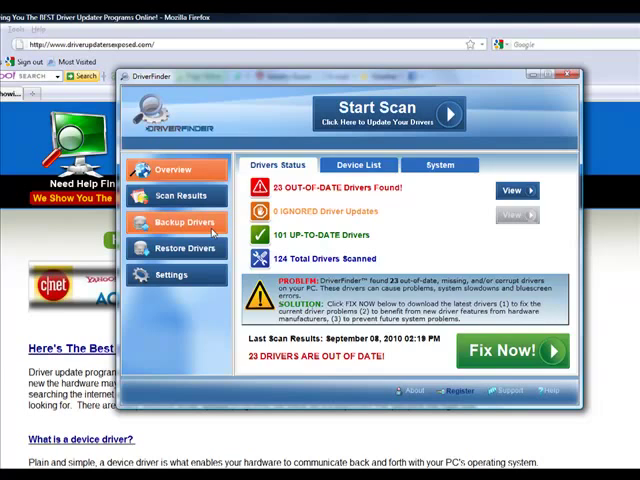
Show the Backup Drivers panel listing computer, DVD/CD-ROM and disk drive drivers
click(184, 220)
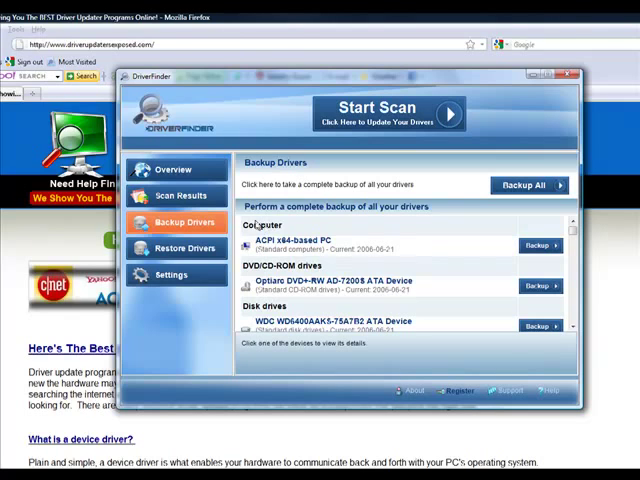
mouse_move(344, 238)
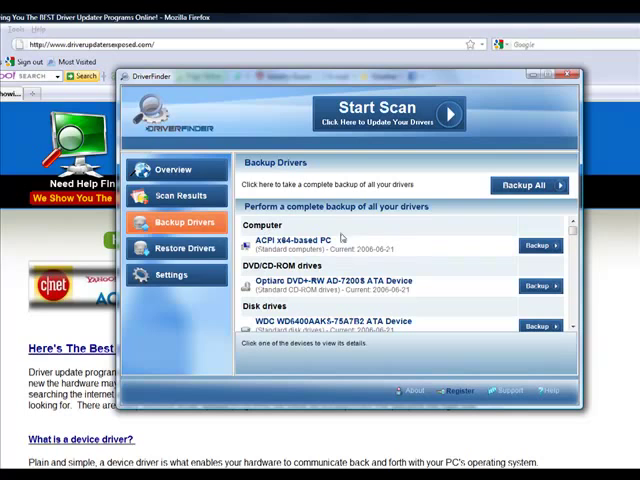
mouse_move(182, 246)
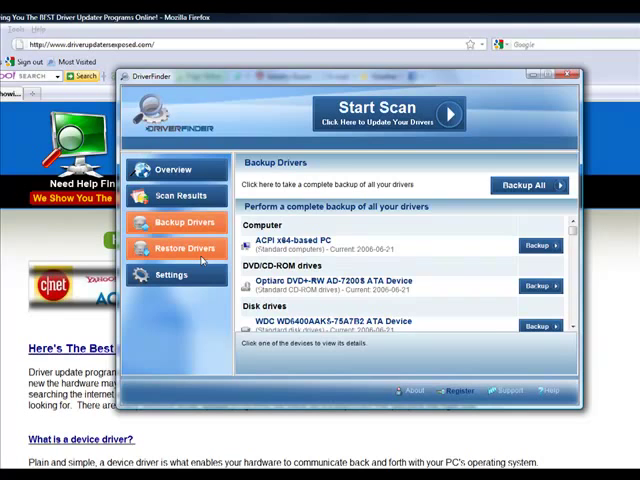
Show the Restore Drivers panel with backup location and reboot options, then go back to Overview
click(184, 248)
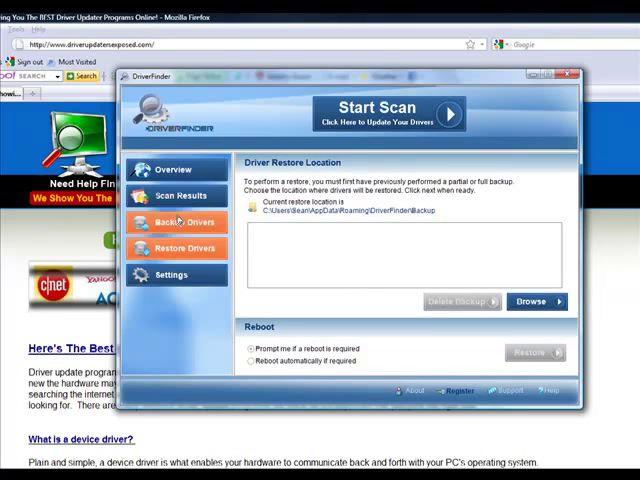
click(176, 168)
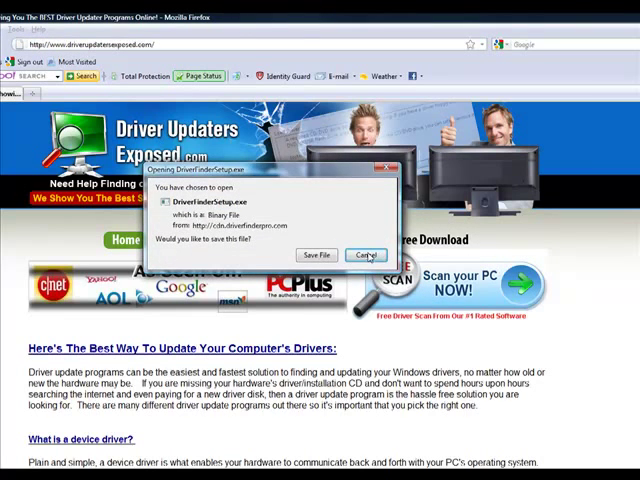
Cancel the DriverFinderSetup.exe download prompt and close DriverFinder, leaving the review site showing
click(316, 256)
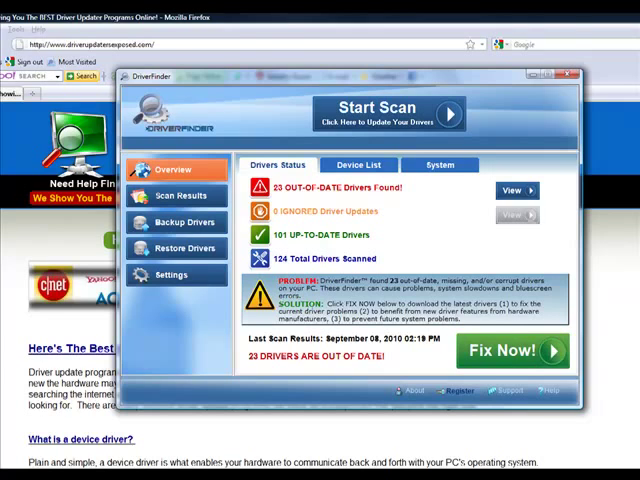
click(568, 72)
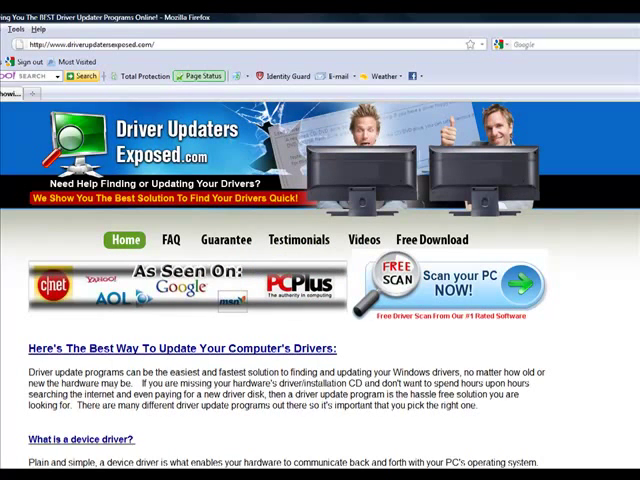